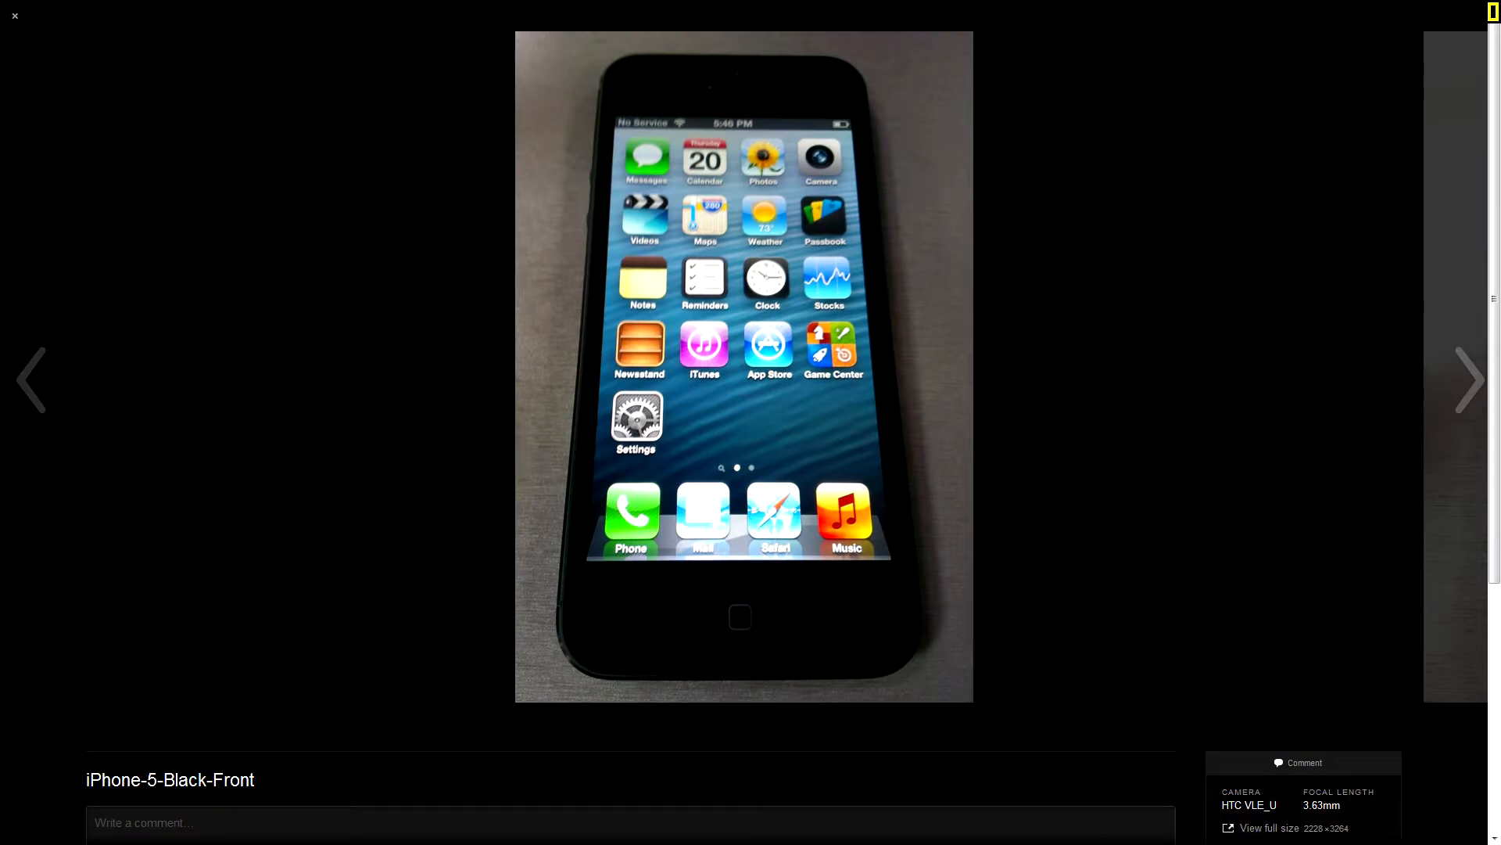
Step: Page through the album's rear, logo, box-and-phone shots, past the blurry black front photo
{"action": "left_click", "coordinate": [1467, 380]}
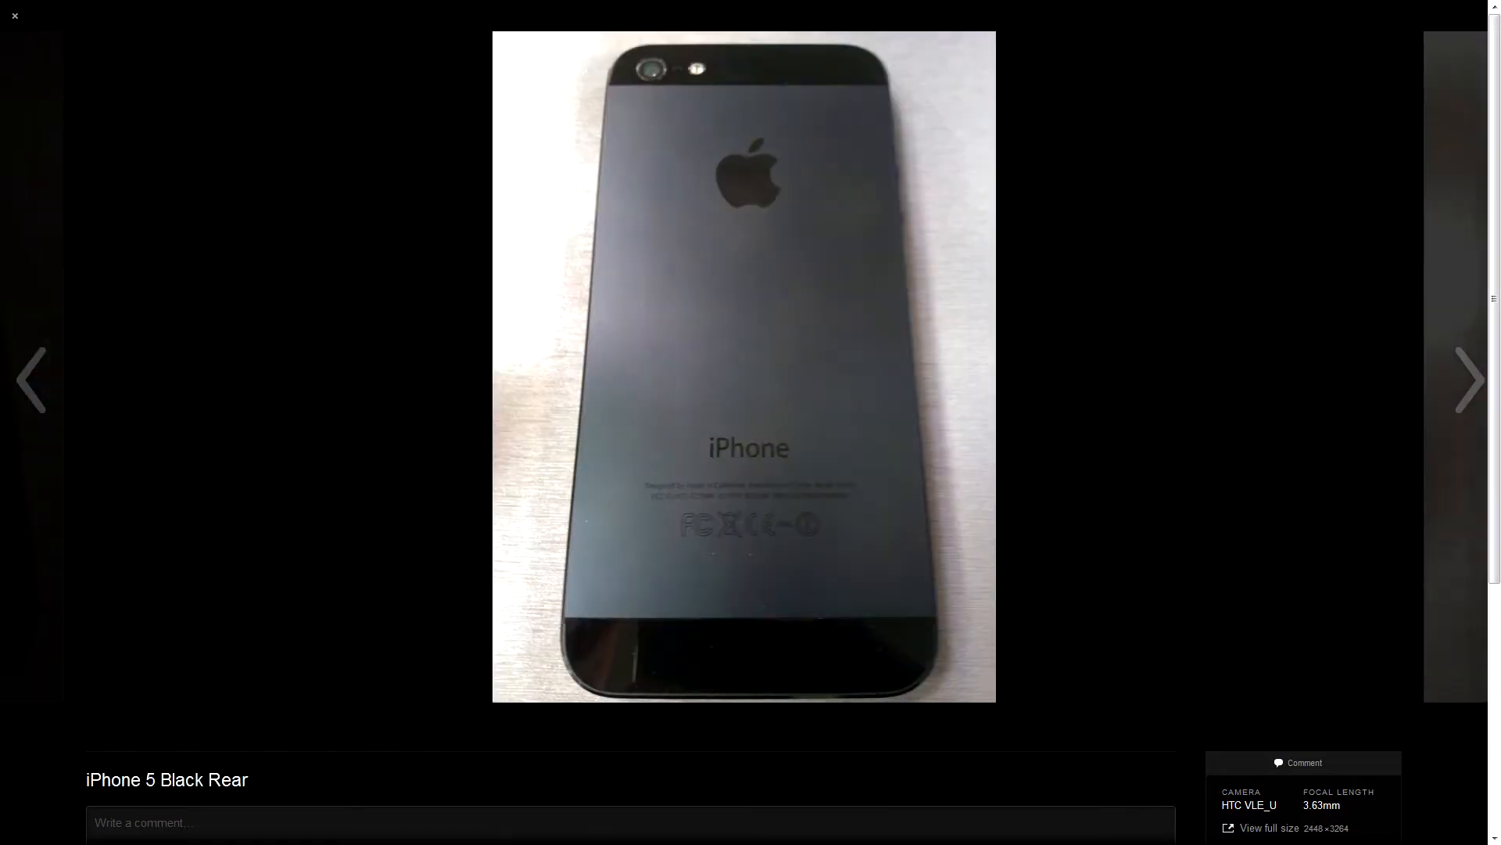
{"action": "left_click", "coordinate": [1470, 380]}
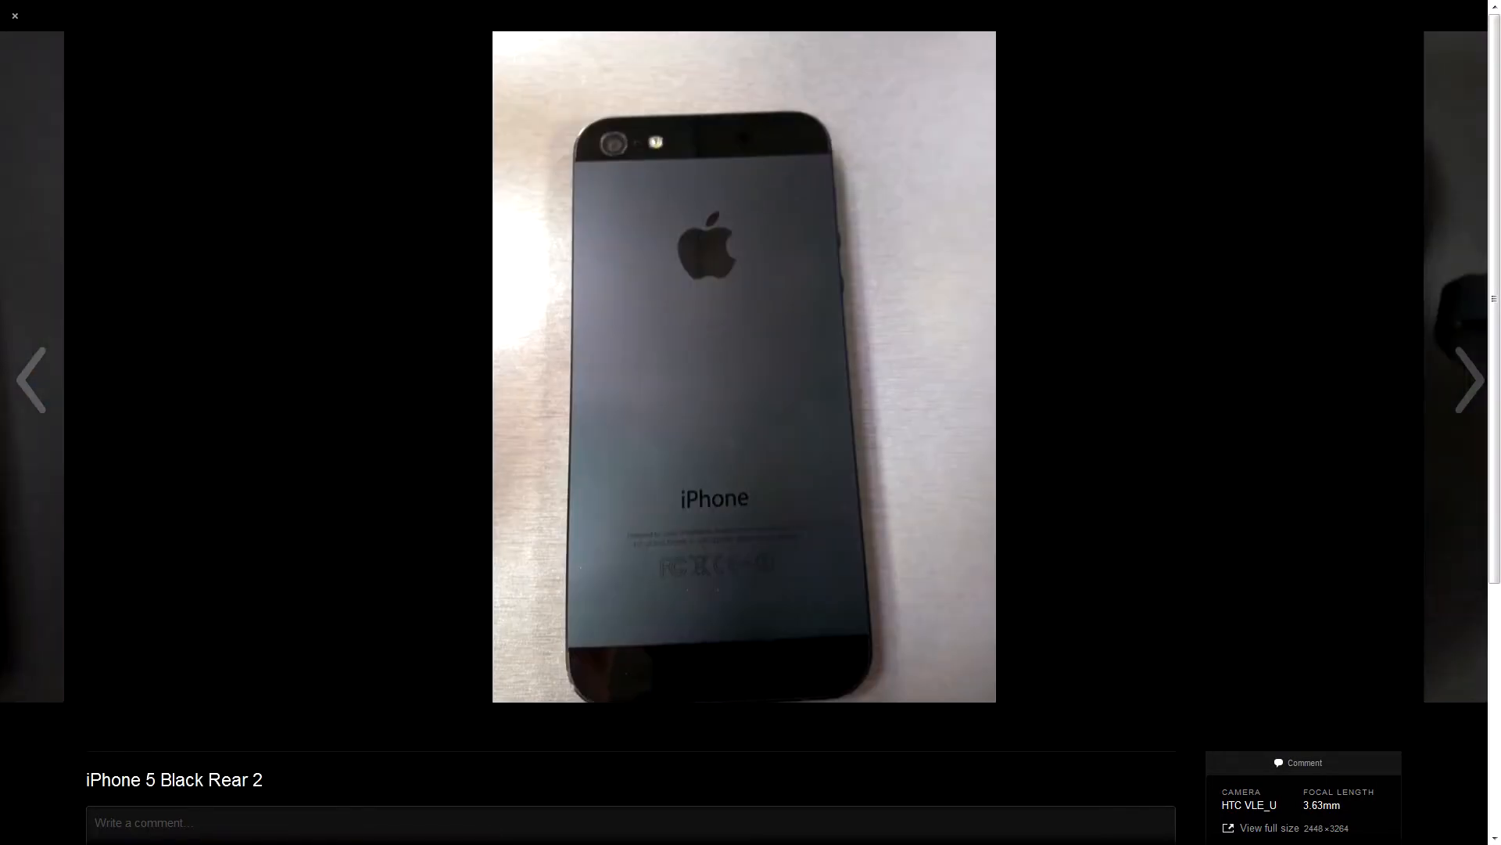
{"action": "left_click", "coordinate": [1467, 380]}
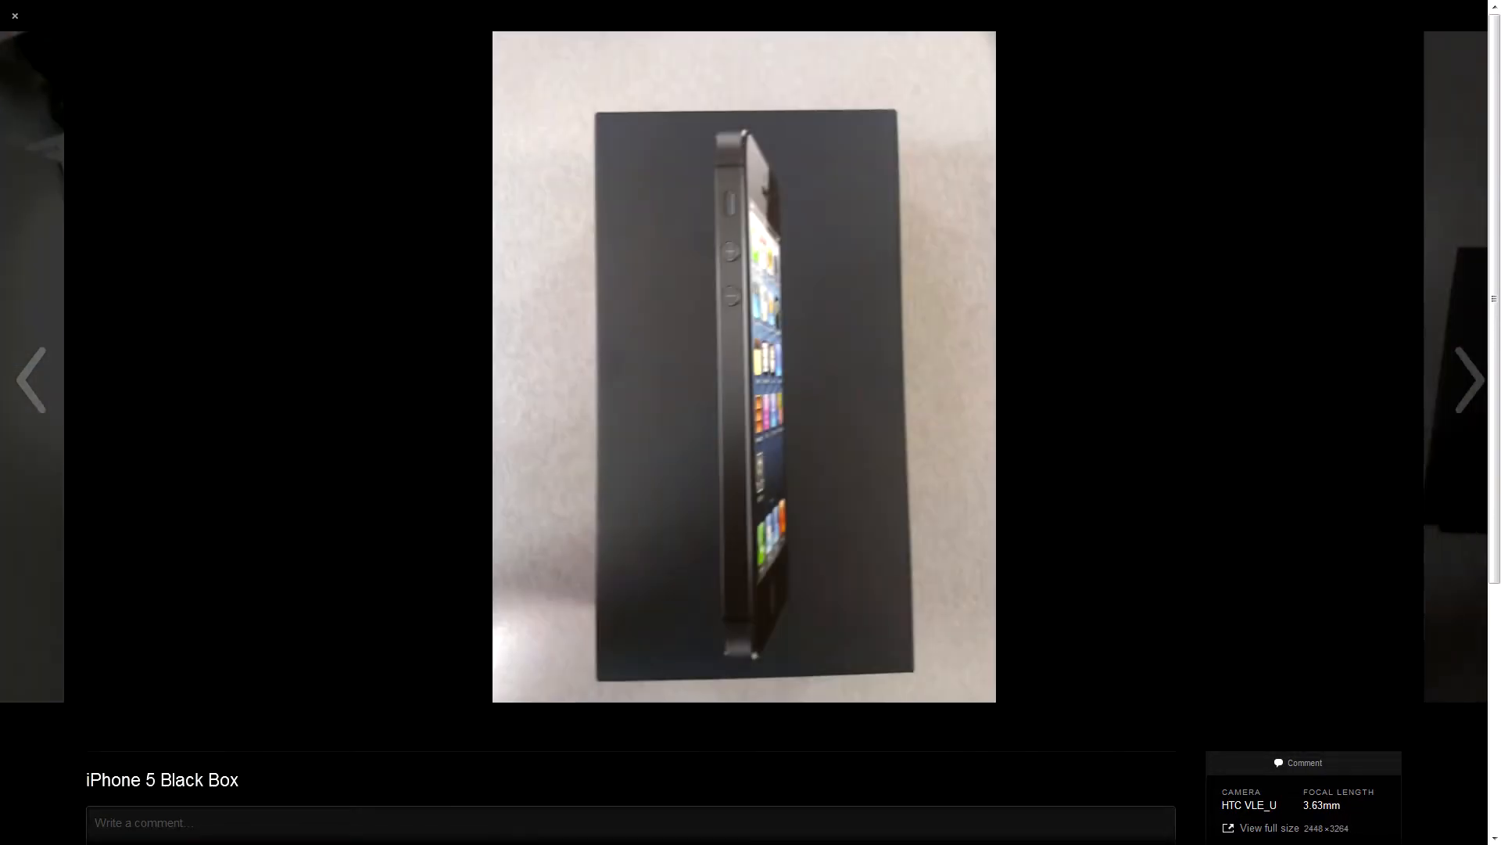
{"action": "left_click", "coordinate": [1468, 380]}
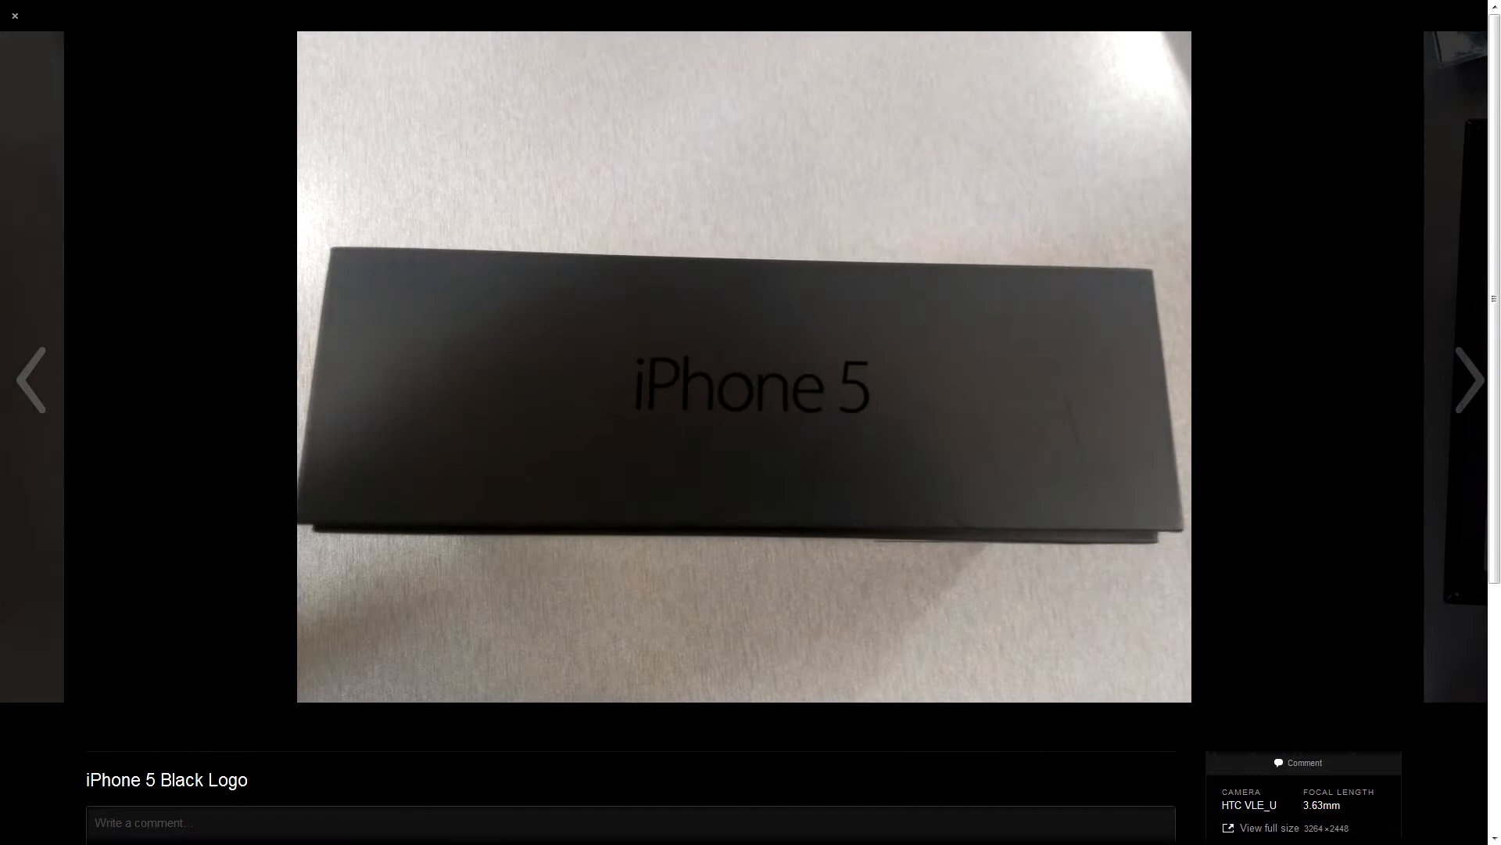
{"action": "left_click", "coordinate": [1469, 380]}
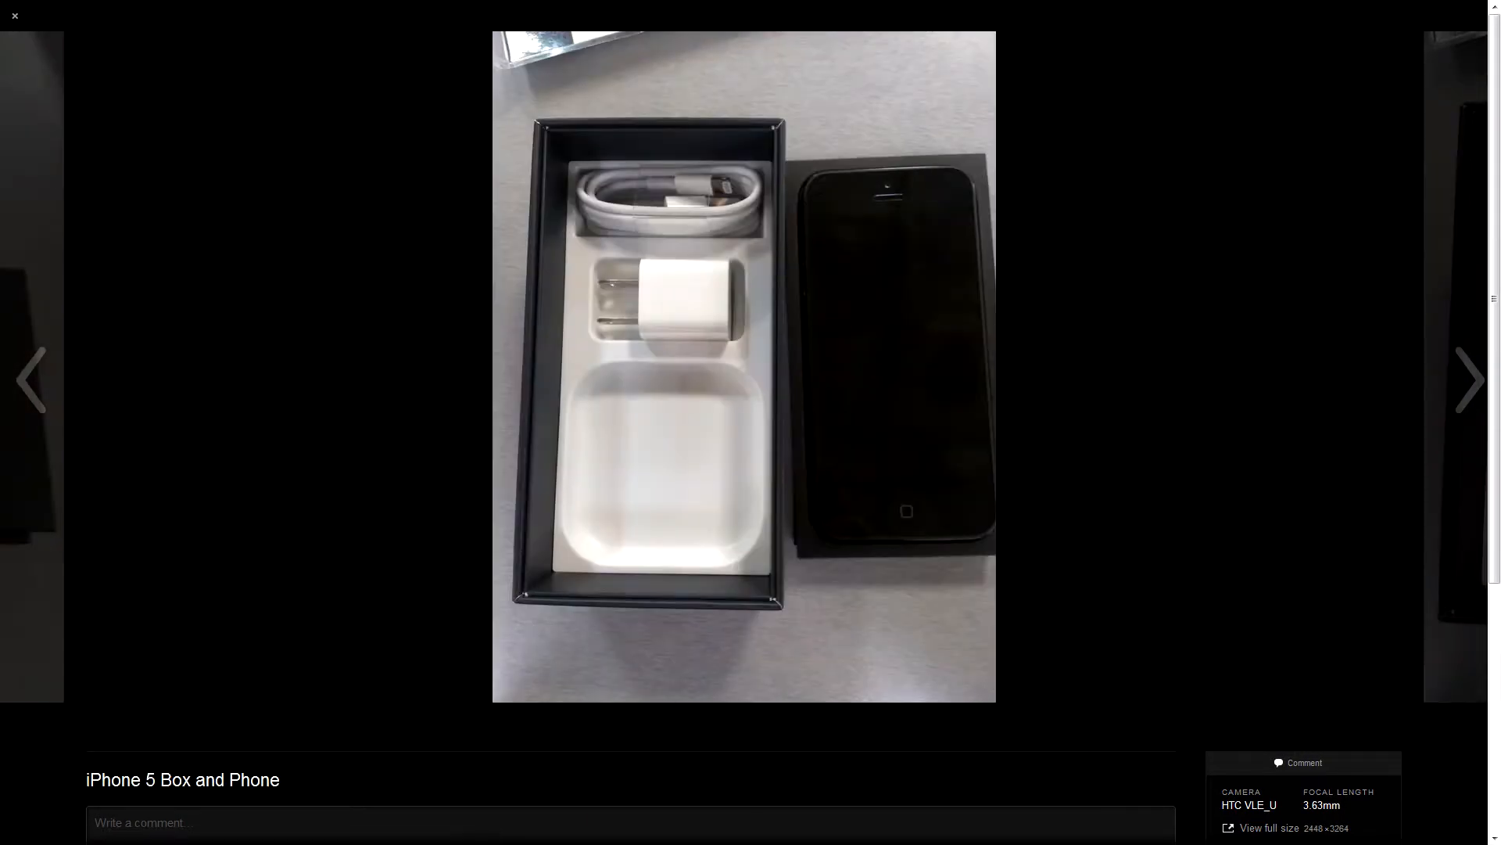
{"action": "left_click", "coordinate": [1470, 380]}
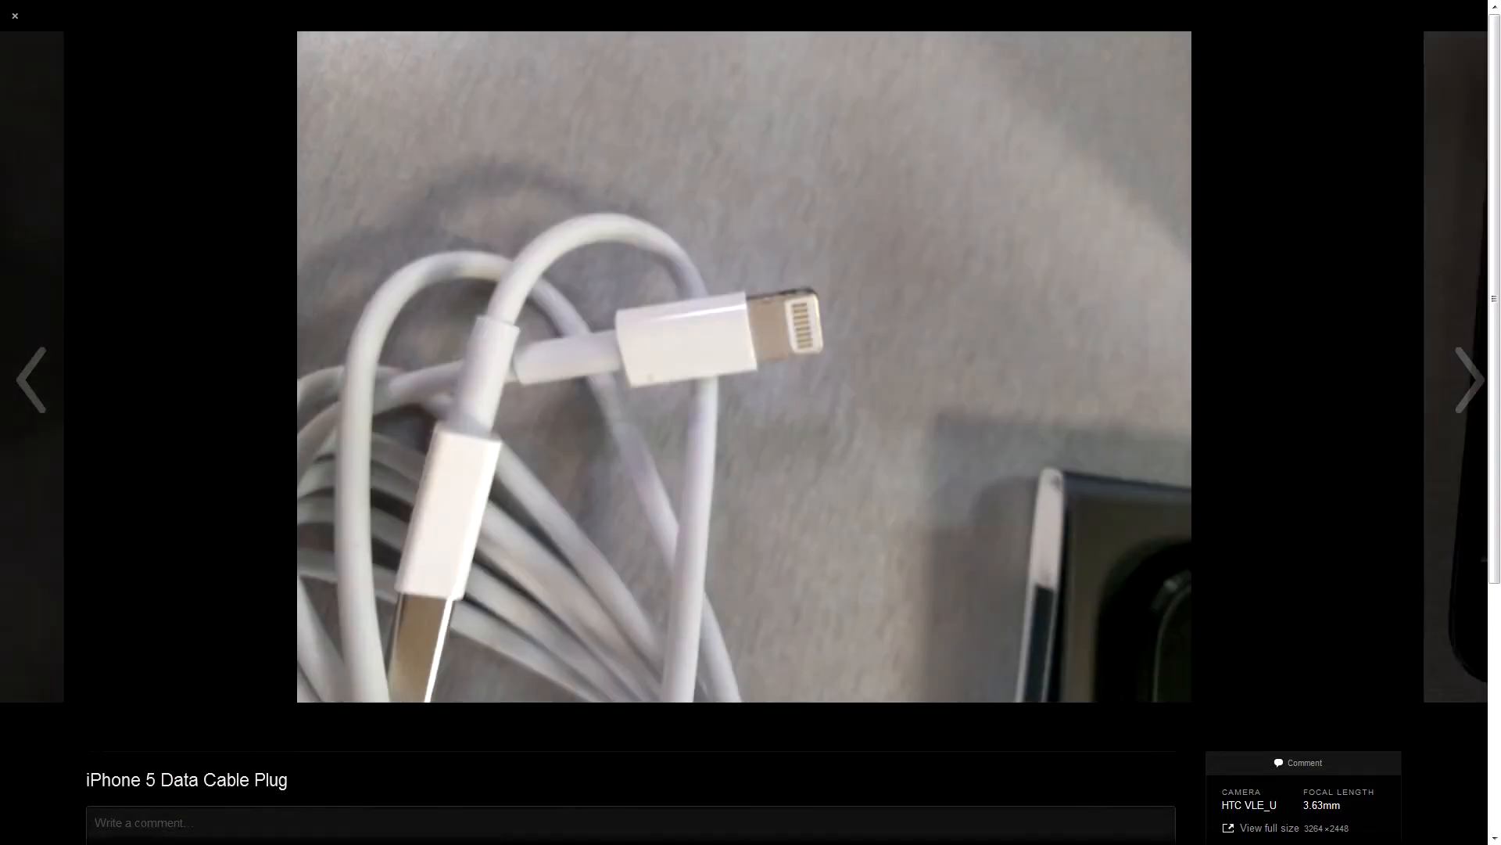
{"action": "left_click", "coordinate": [1468, 379]}
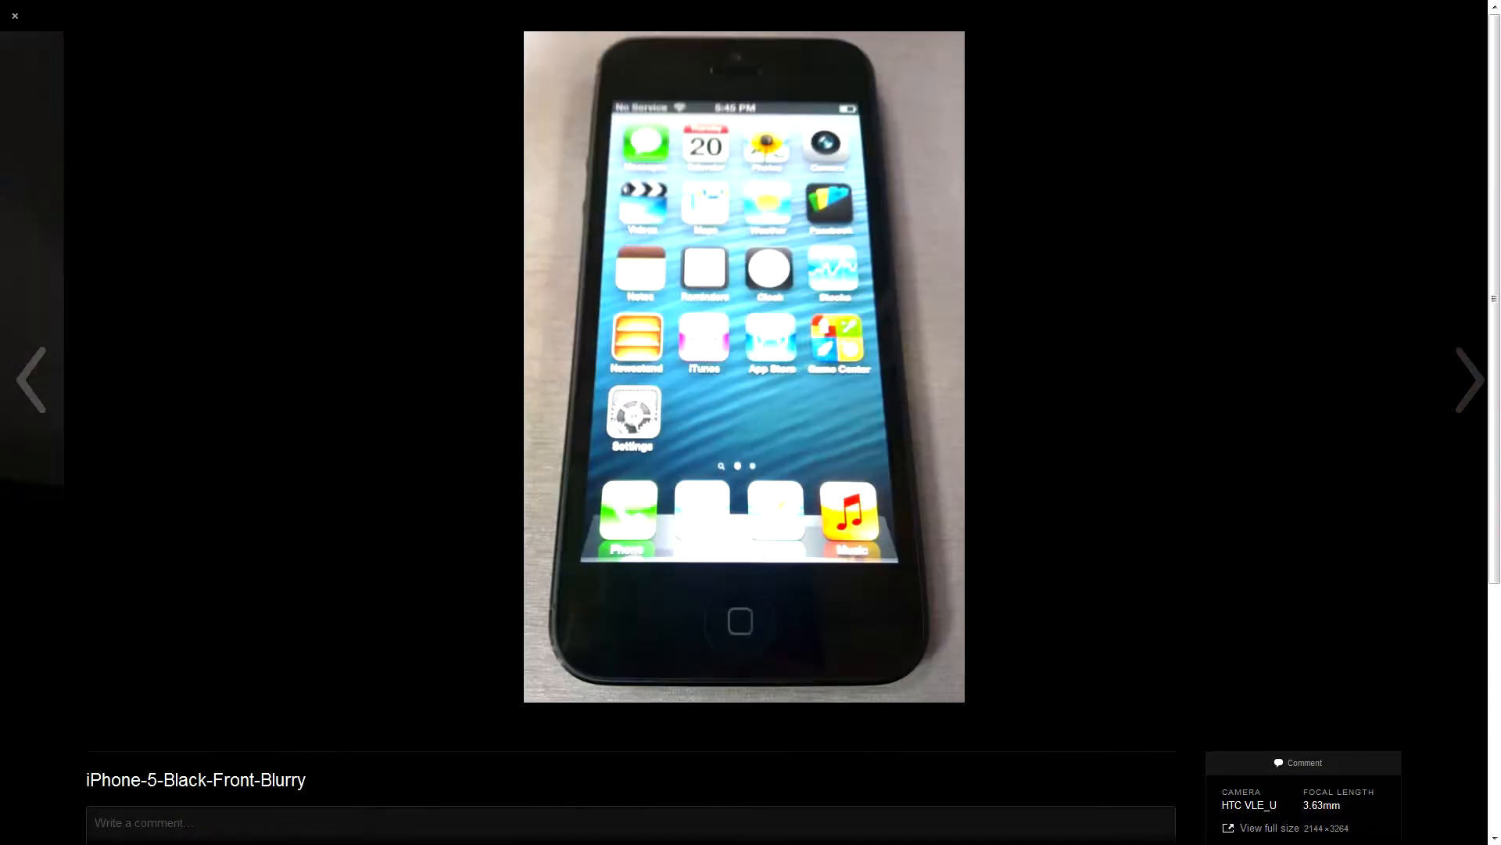
{"action": "left_click", "coordinate": [1468, 380]}
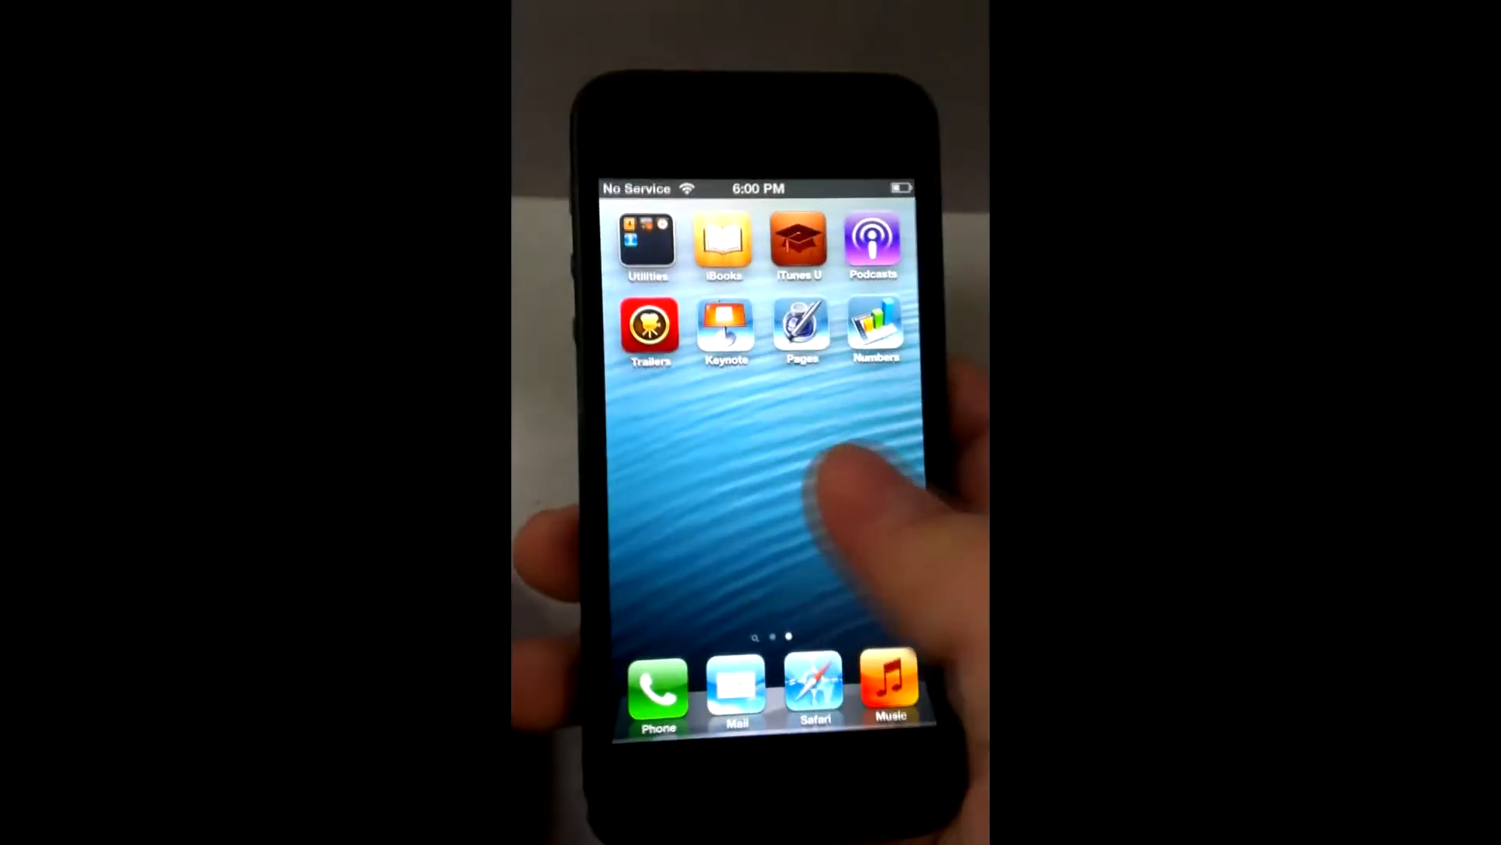